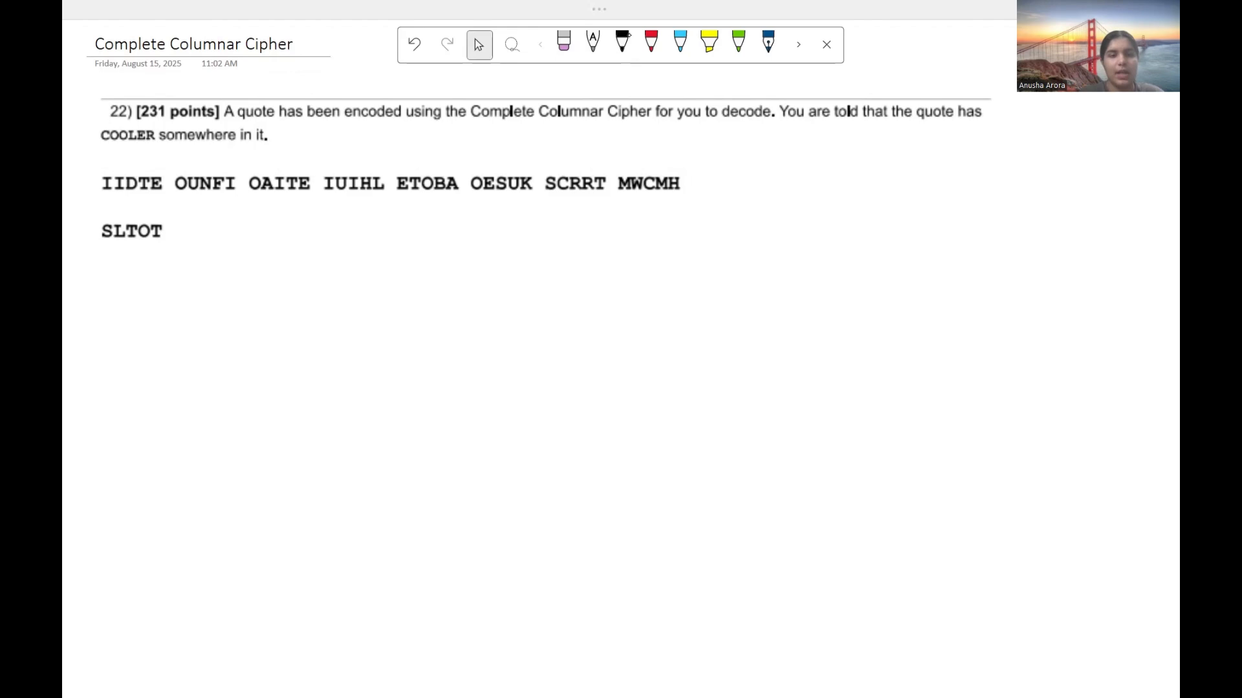
Circle the known word COOLER in the puzzle prompt with black ink.
left_click(622, 44)
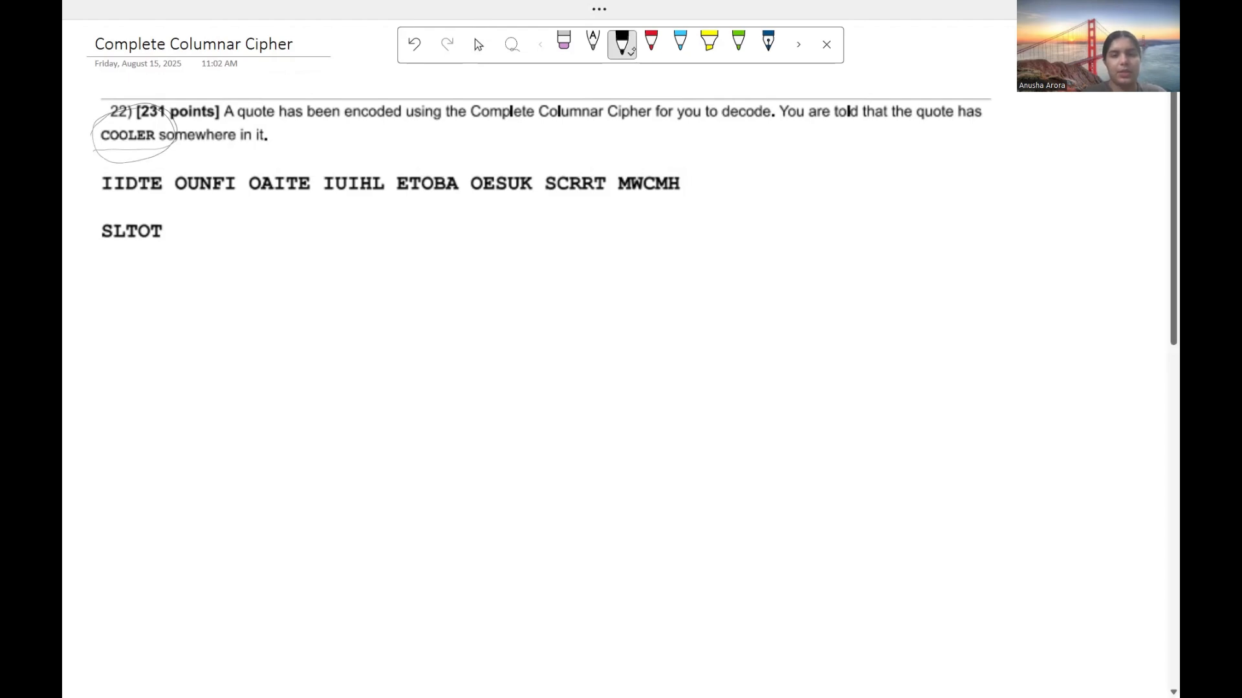
left_click(622, 42)
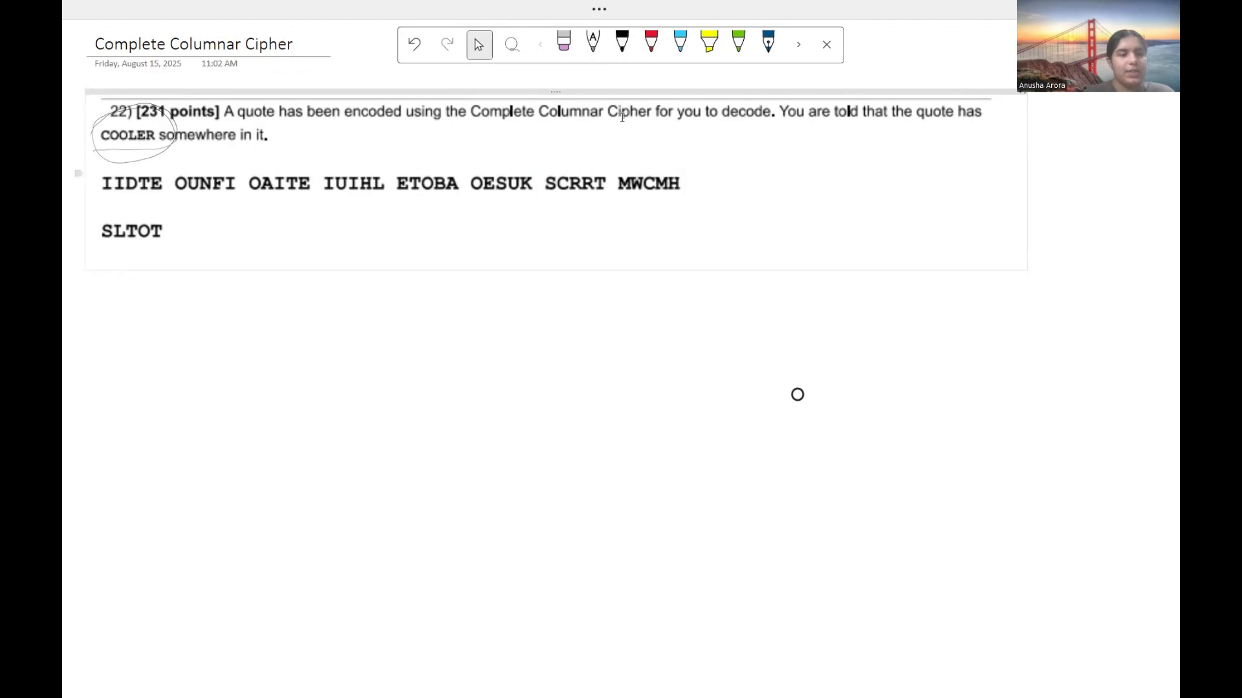
Underline the group IIDTE in black ink, then erase the scratch grid-size notes.
left_click(621, 43)
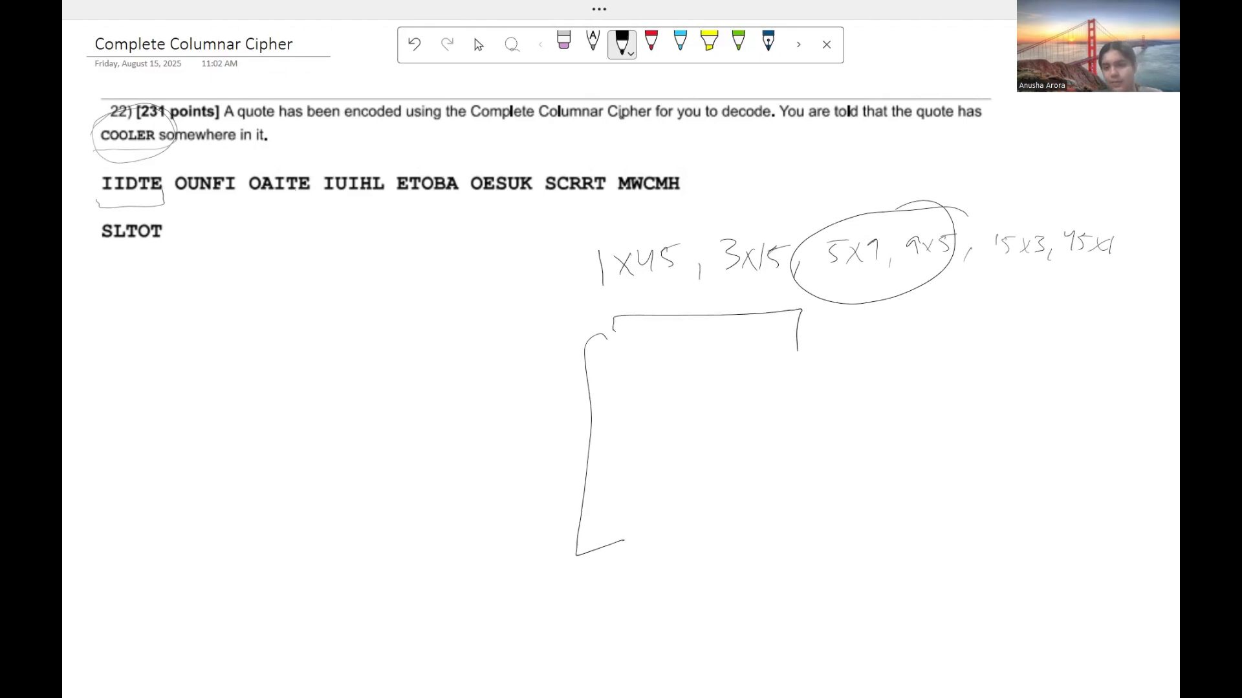
left_click(562, 42)
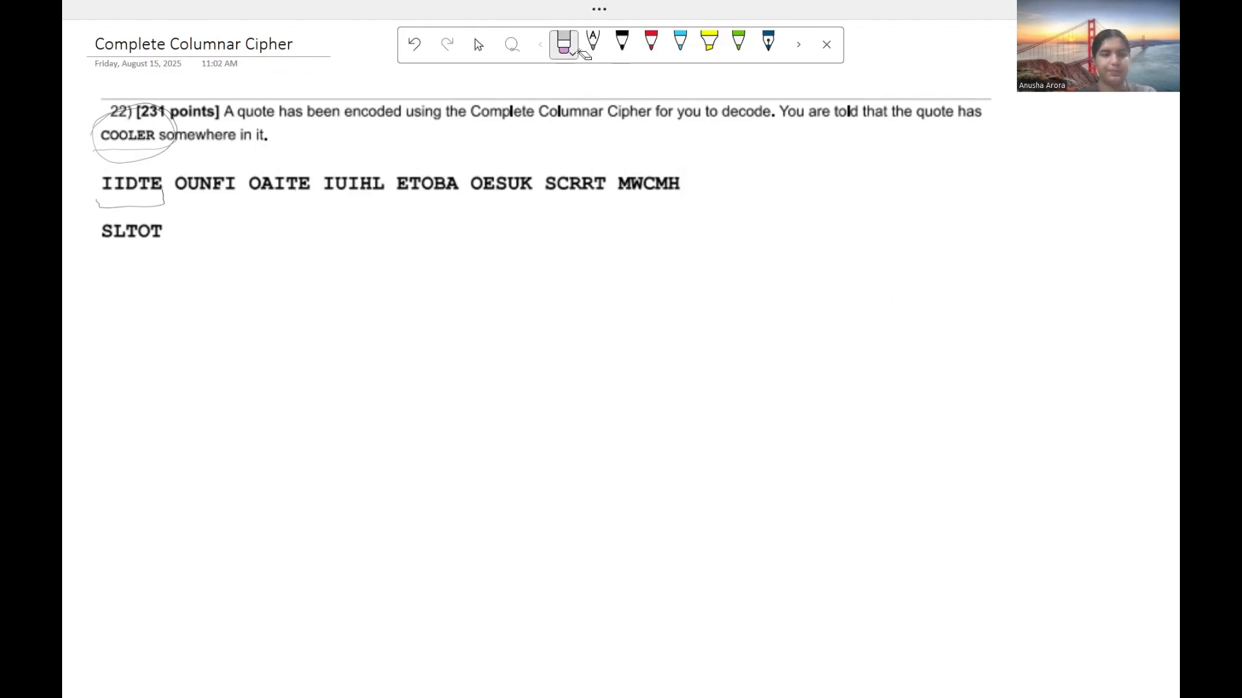
Extend the underline through OUNFI and handwrite the ciphertext as a 5-by-9 letter grid.
left_click(622, 43)
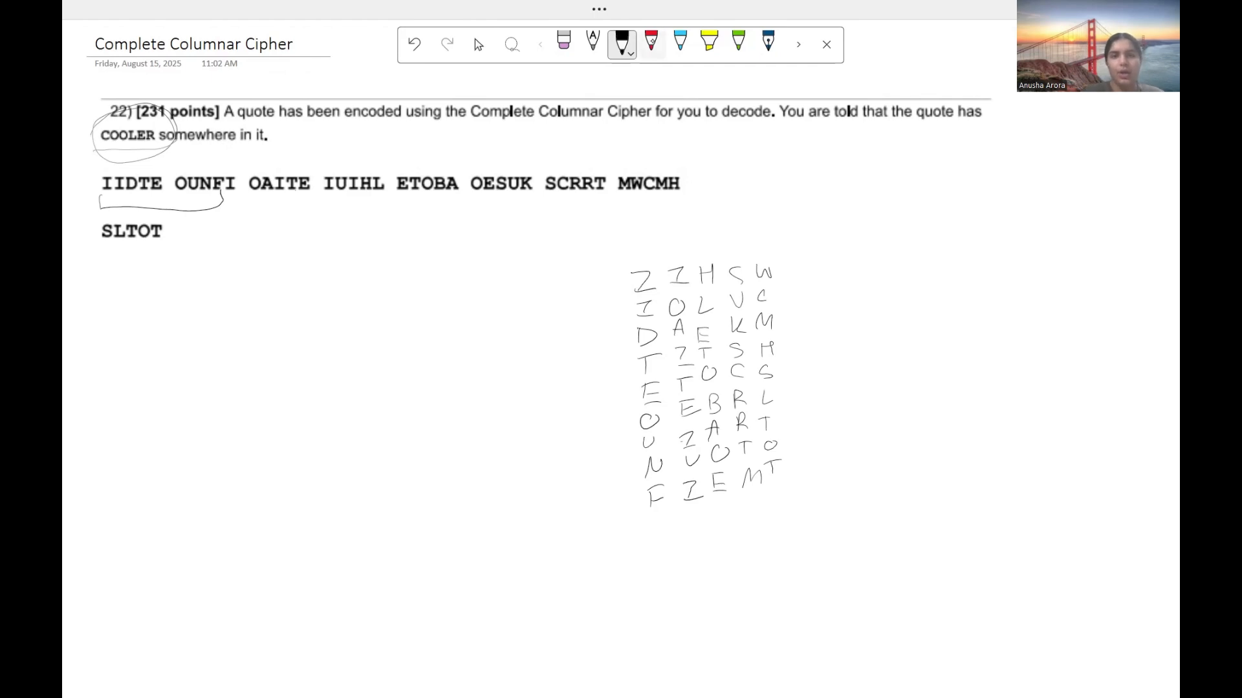
Mark grid letters in red ink, undoing trial strokes until one circled C remains.
left_click(651, 43)
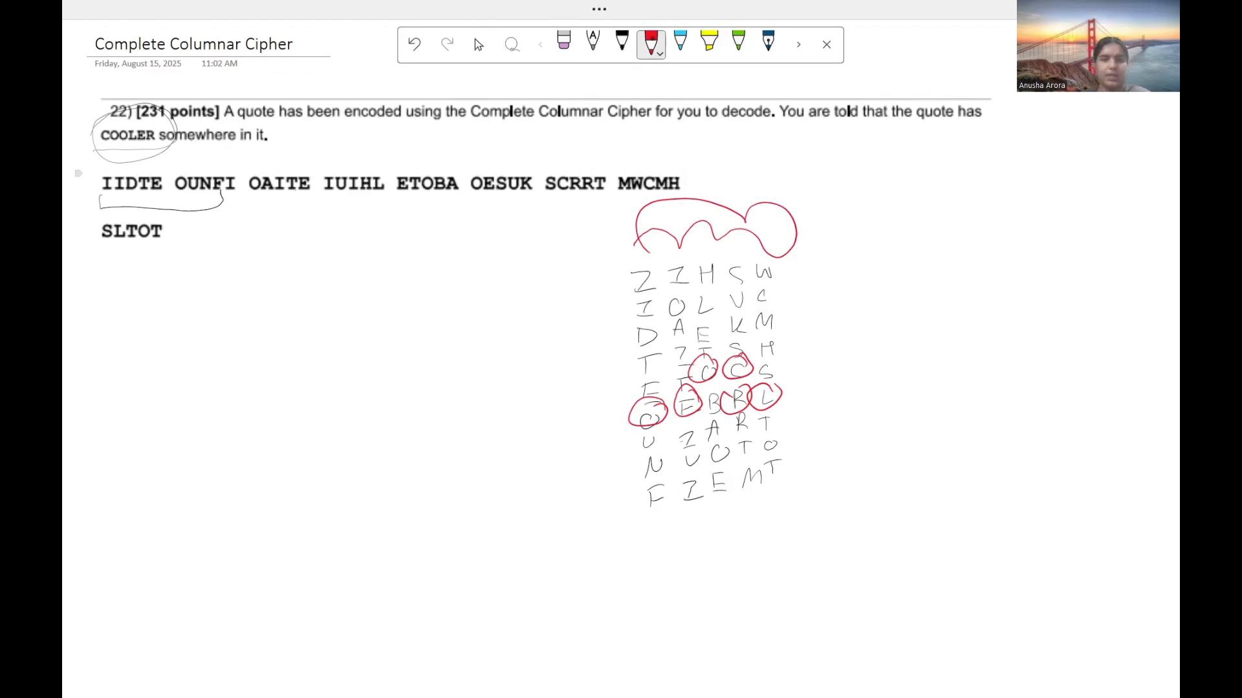
left_click(413, 44)
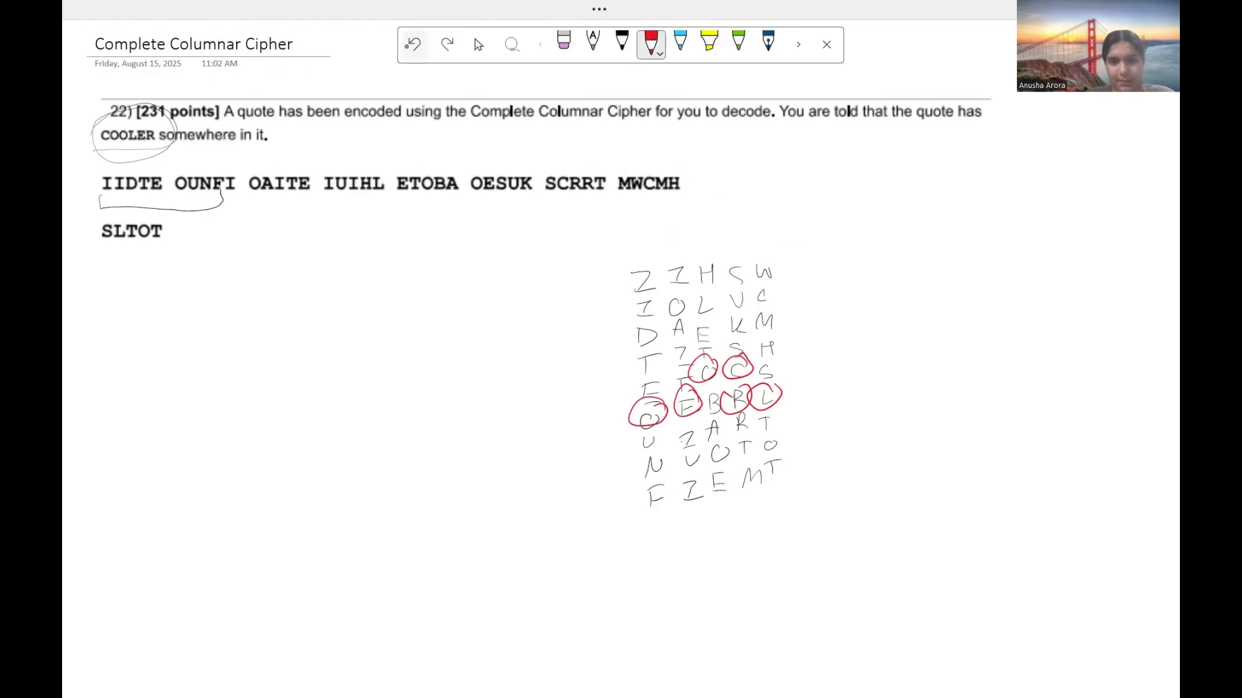
left_click(413, 44)
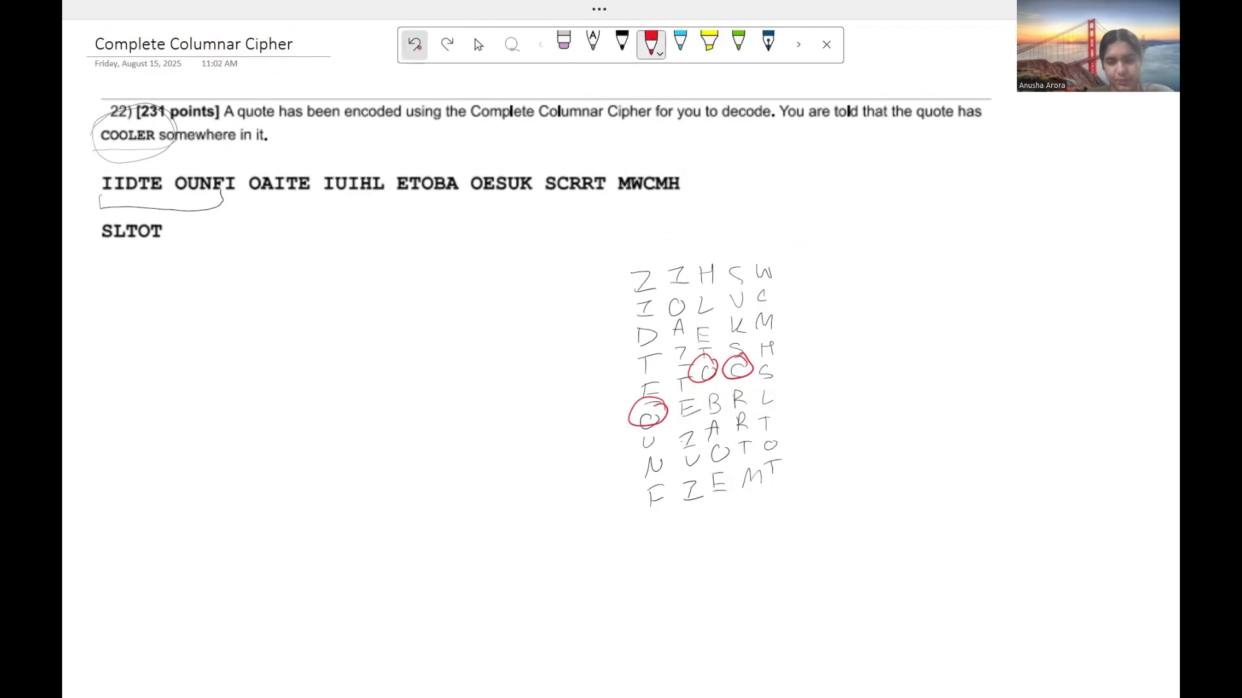
left_click(414, 44)
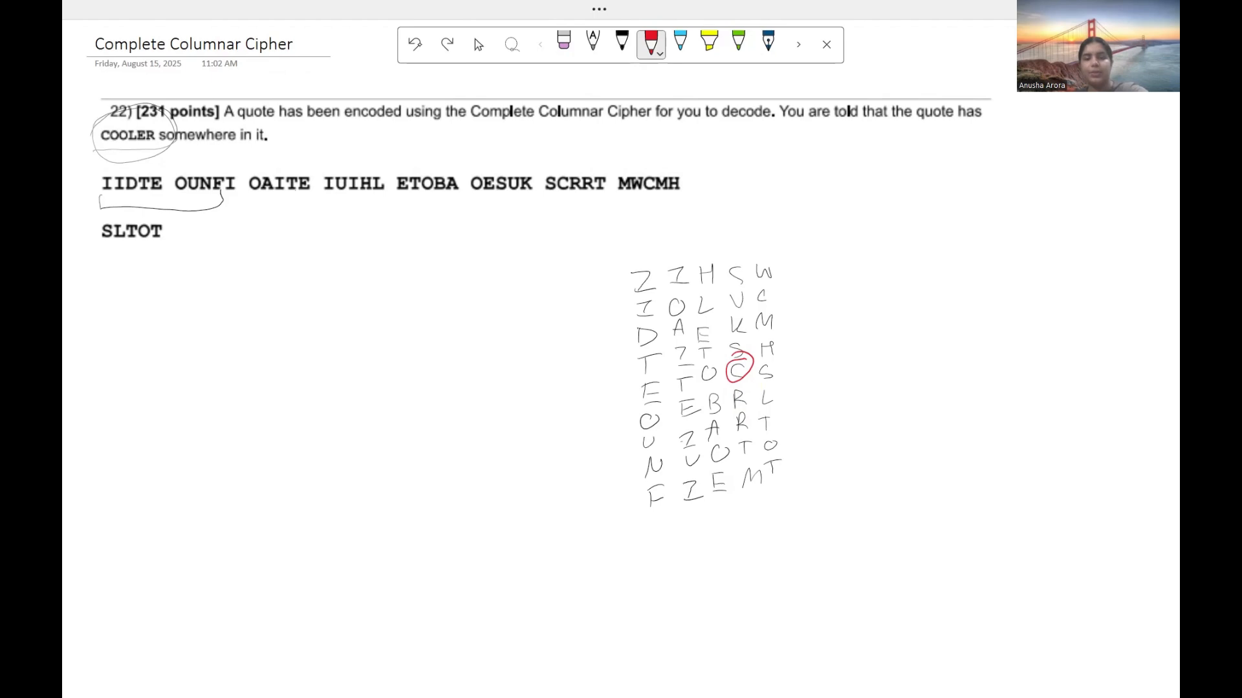
Undo the red arrows and notes, then erase the remaining red ink from the grid.
left_click(414, 44)
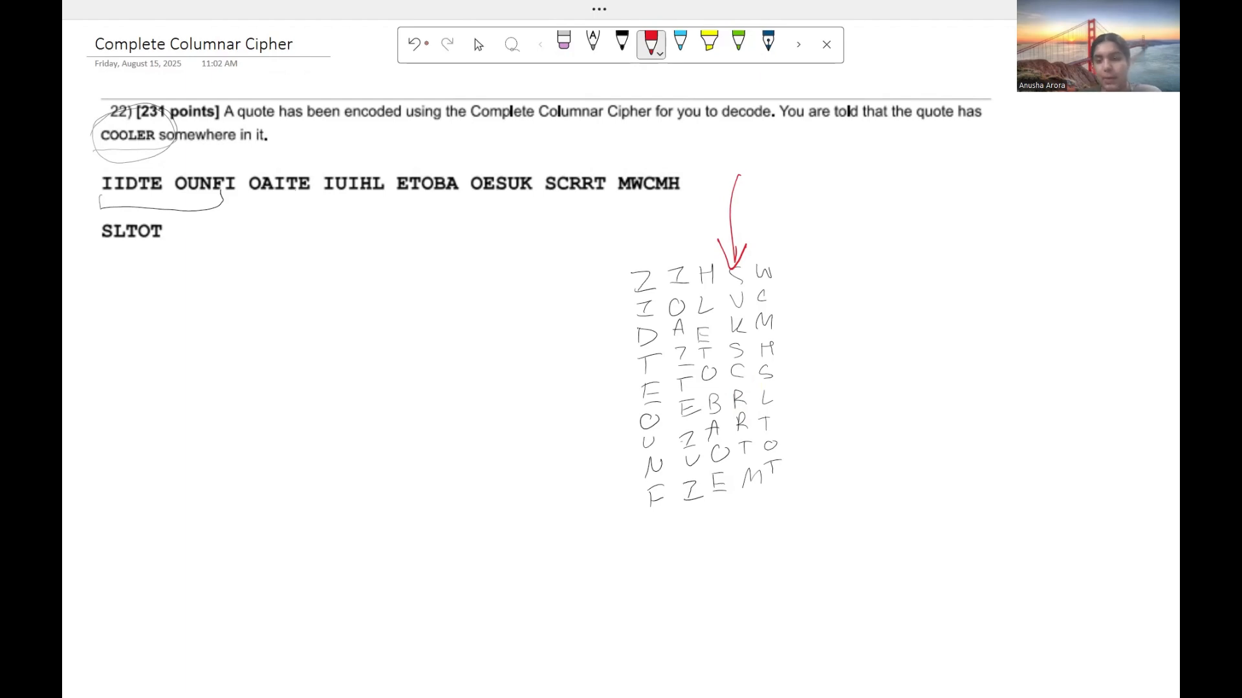
left_click(412, 44)
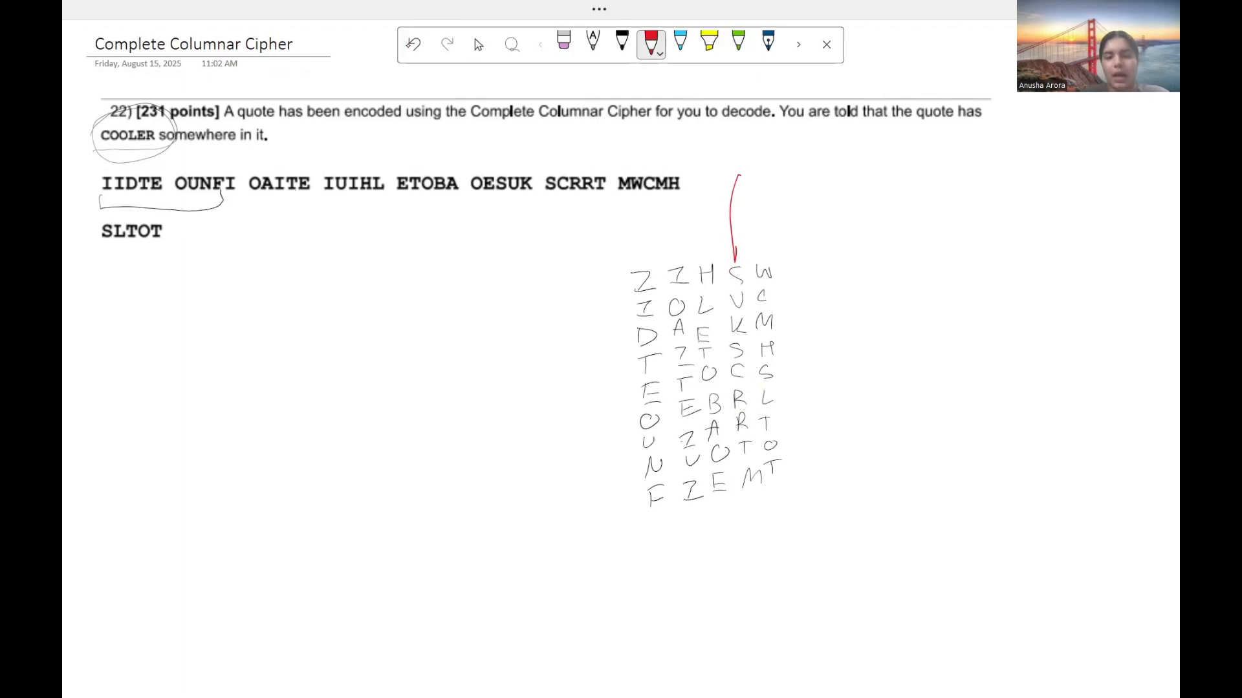
left_click(413, 44)
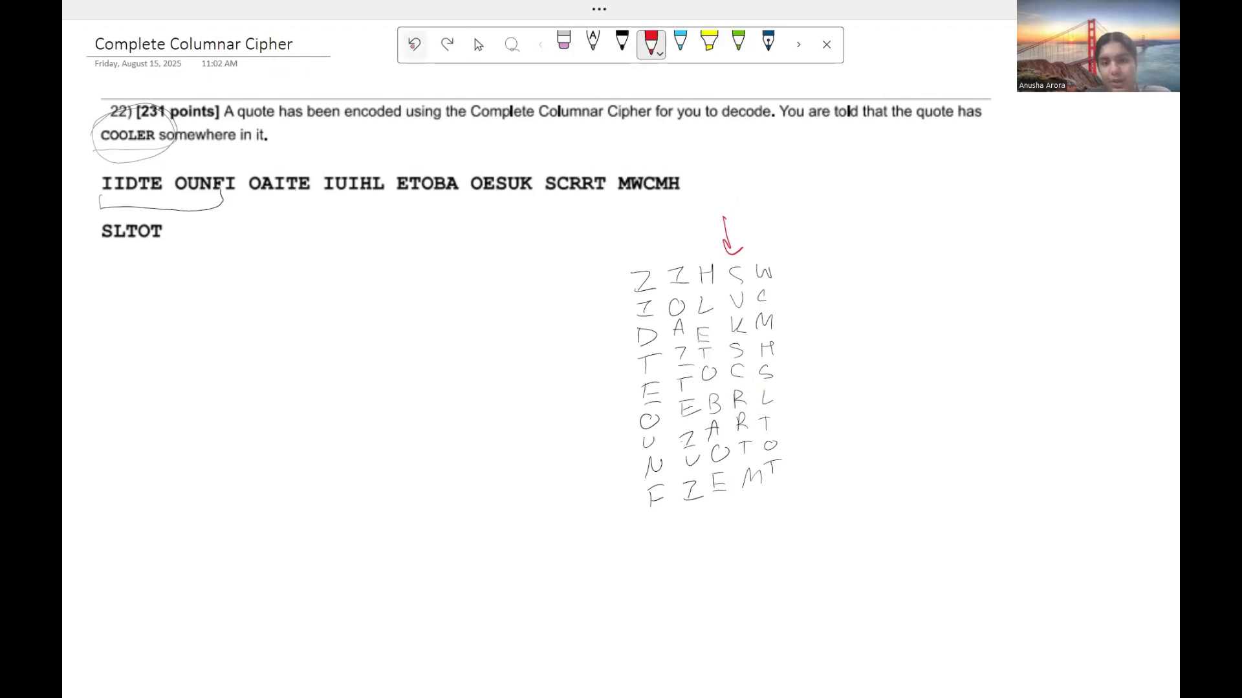
left_click(411, 44)
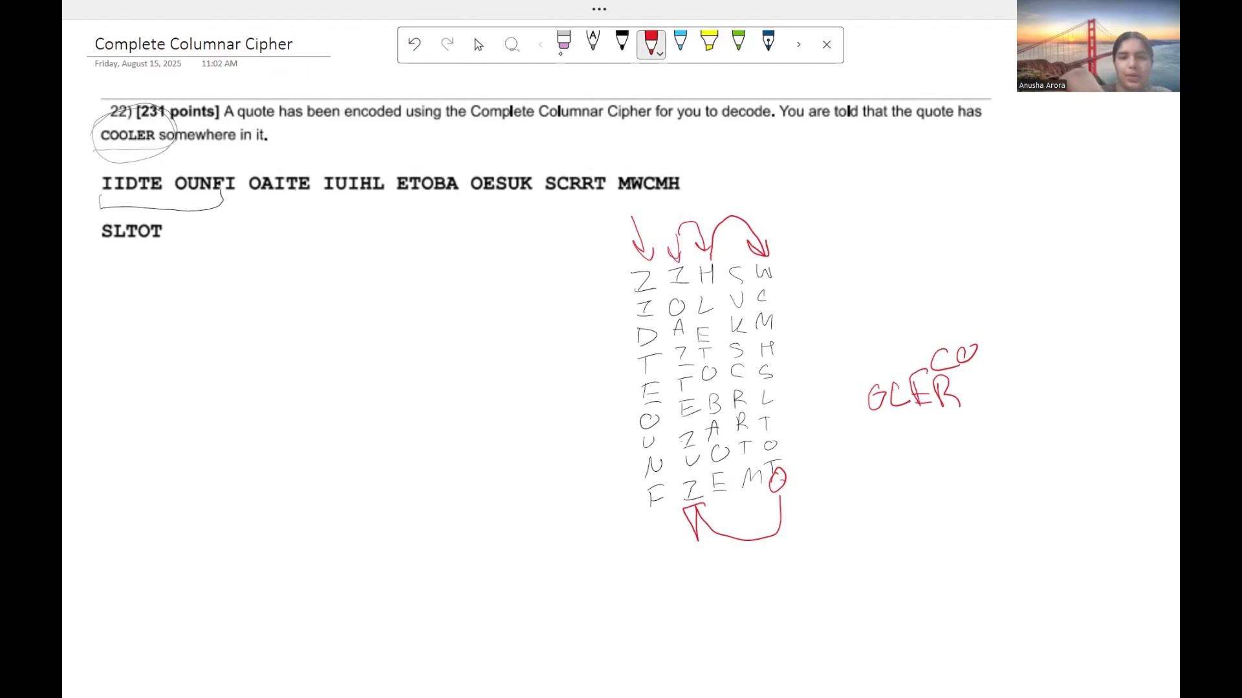
left_click(564, 42)
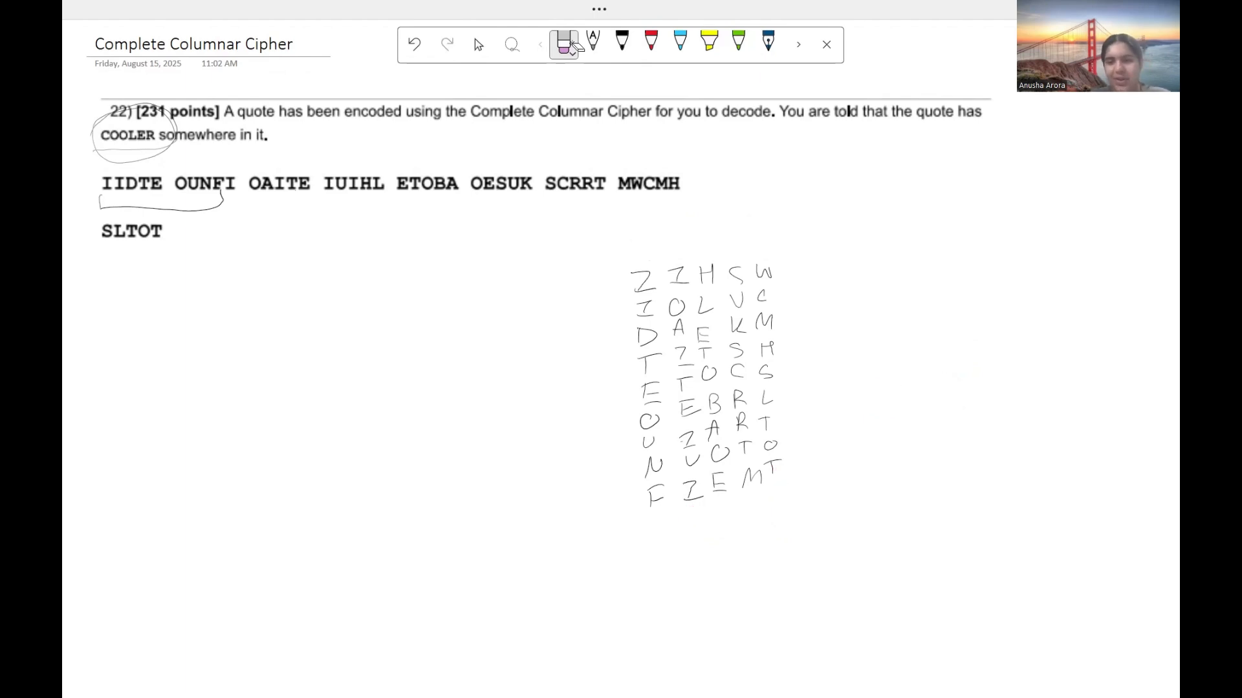
Draw red arrows and column-order numbers 1 through 5 above the grid columns.
left_click(650, 42)
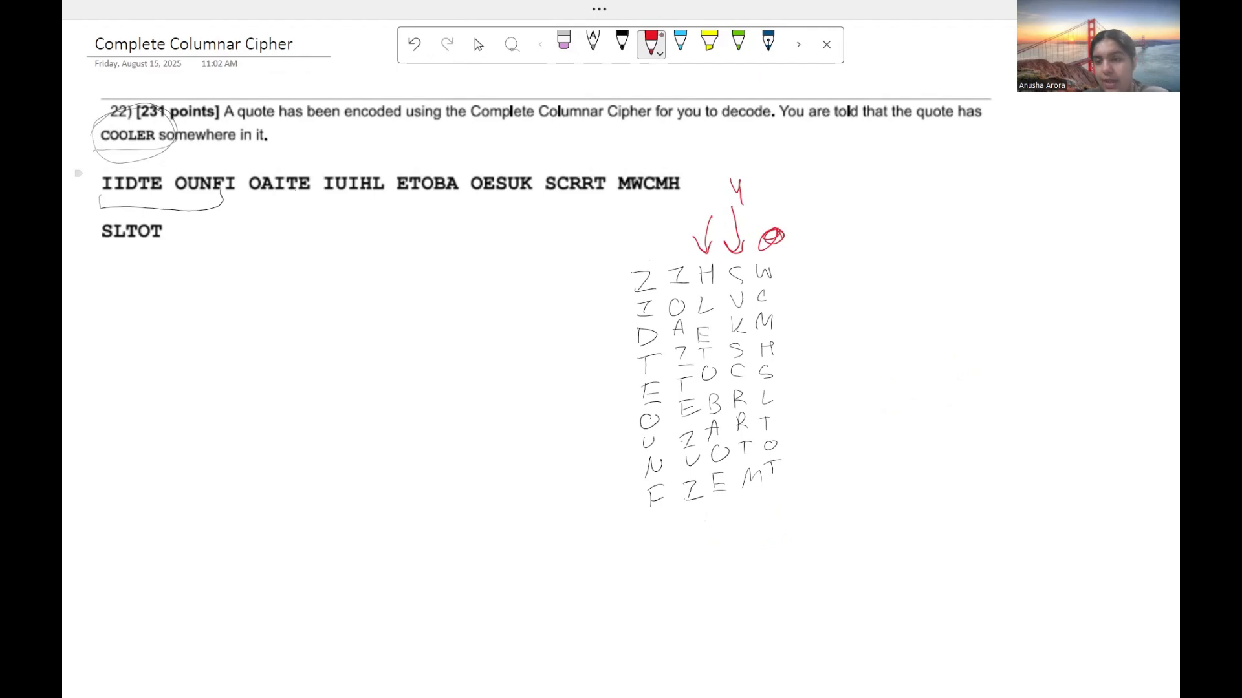
left_click(414, 44)
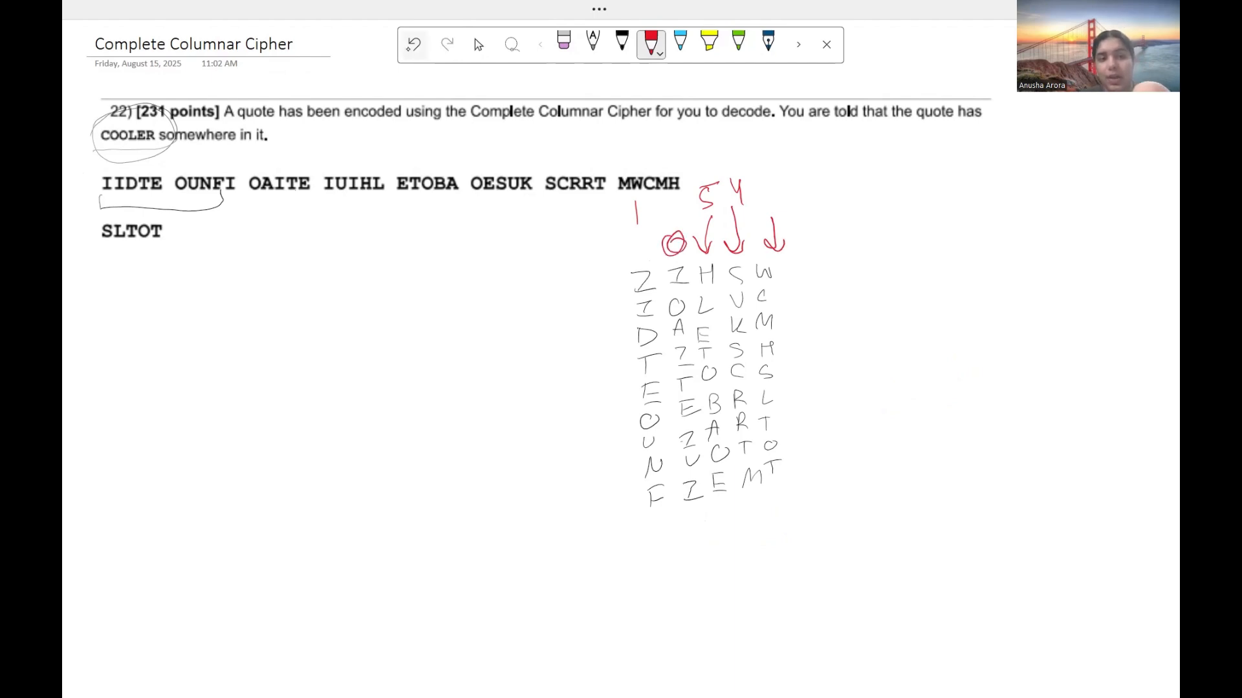
left_click(412, 44)
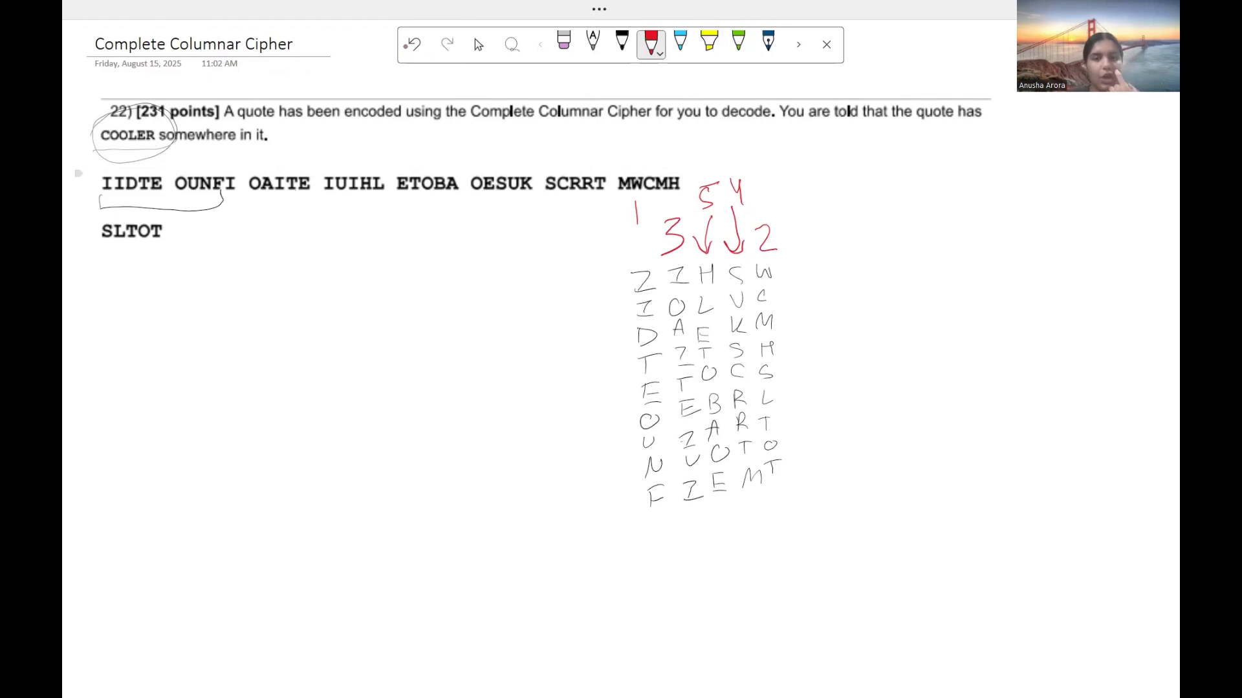
Rewrite the grid's columns in key order in black ink beside the original grid.
scroll("right", 3)
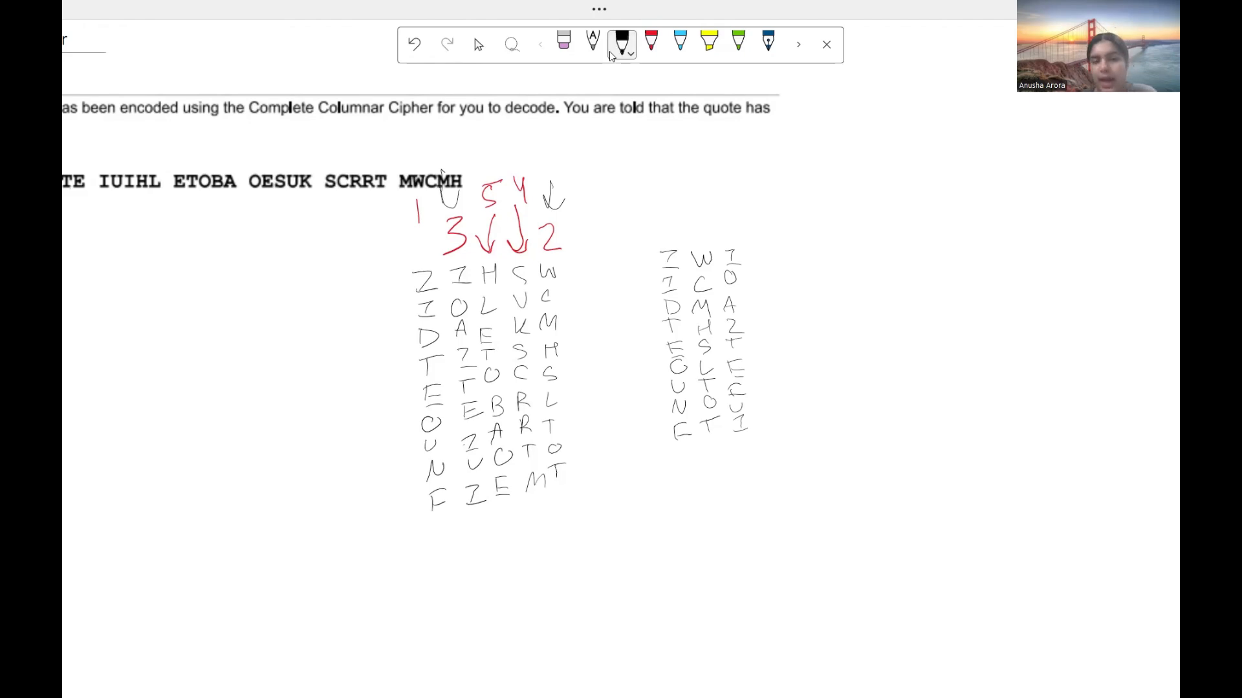
mouse_move(621, 44)
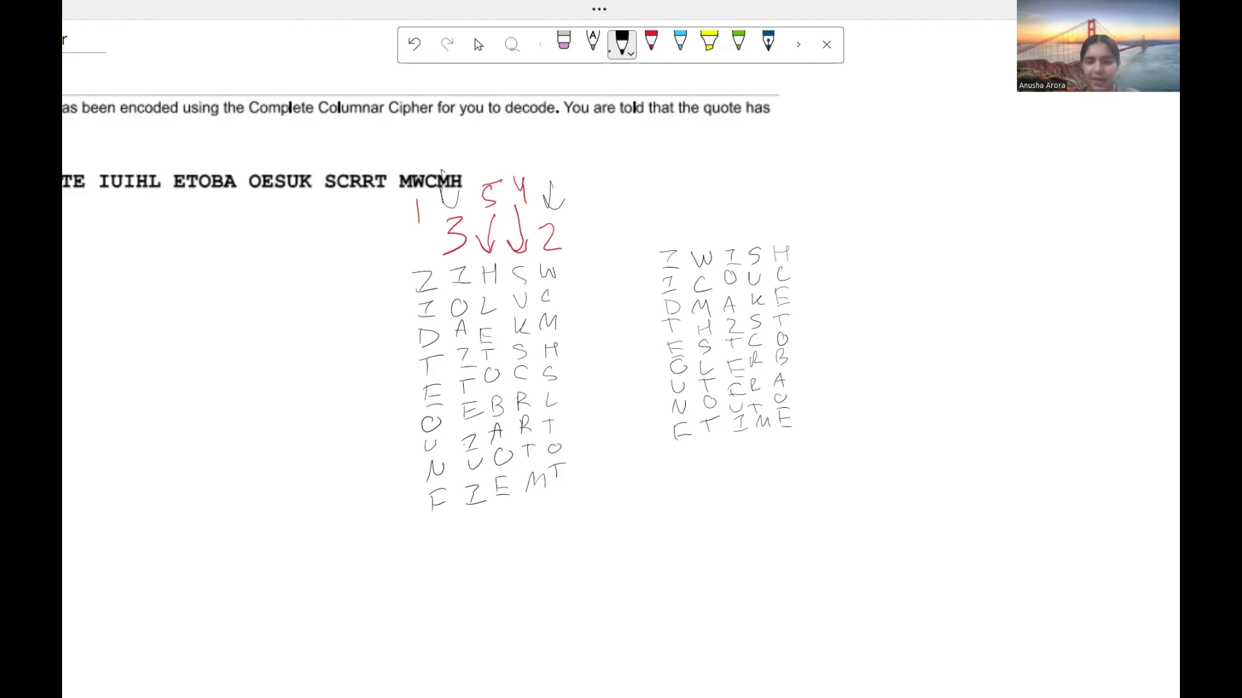
mouse_move(623, 44)
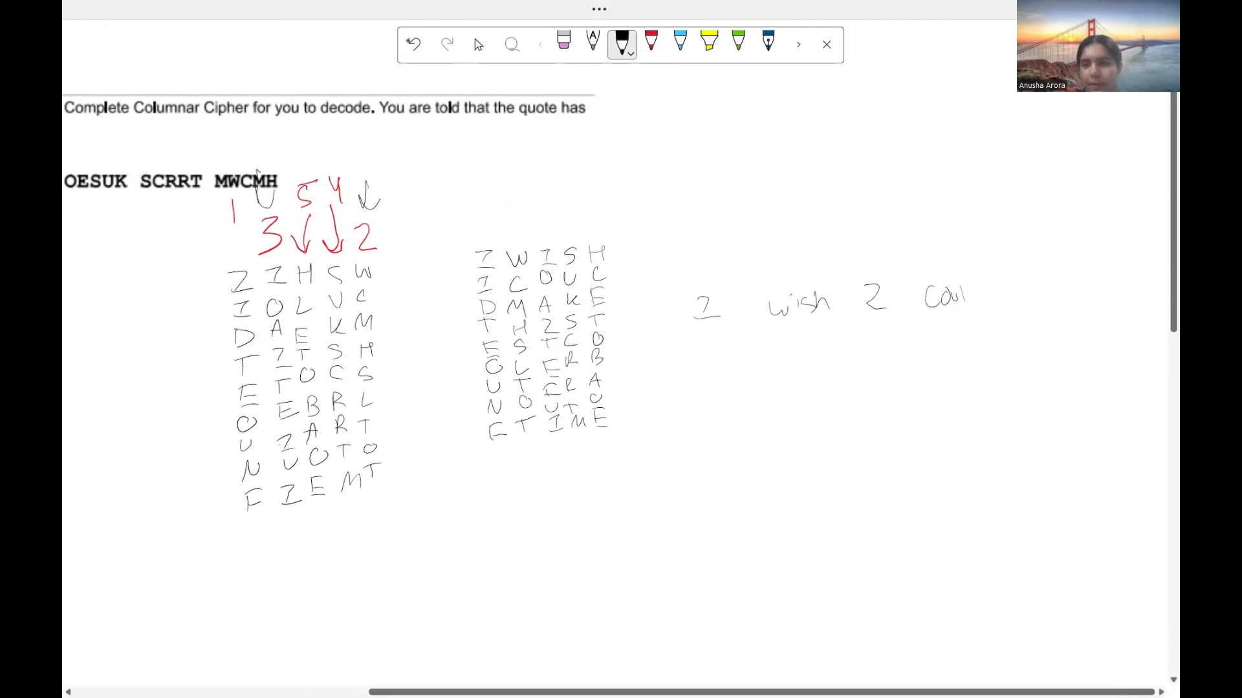
Handwrite the decoded quote "I wish I could make this test cooler..." beside the reordered grid.
left_click(479, 44)
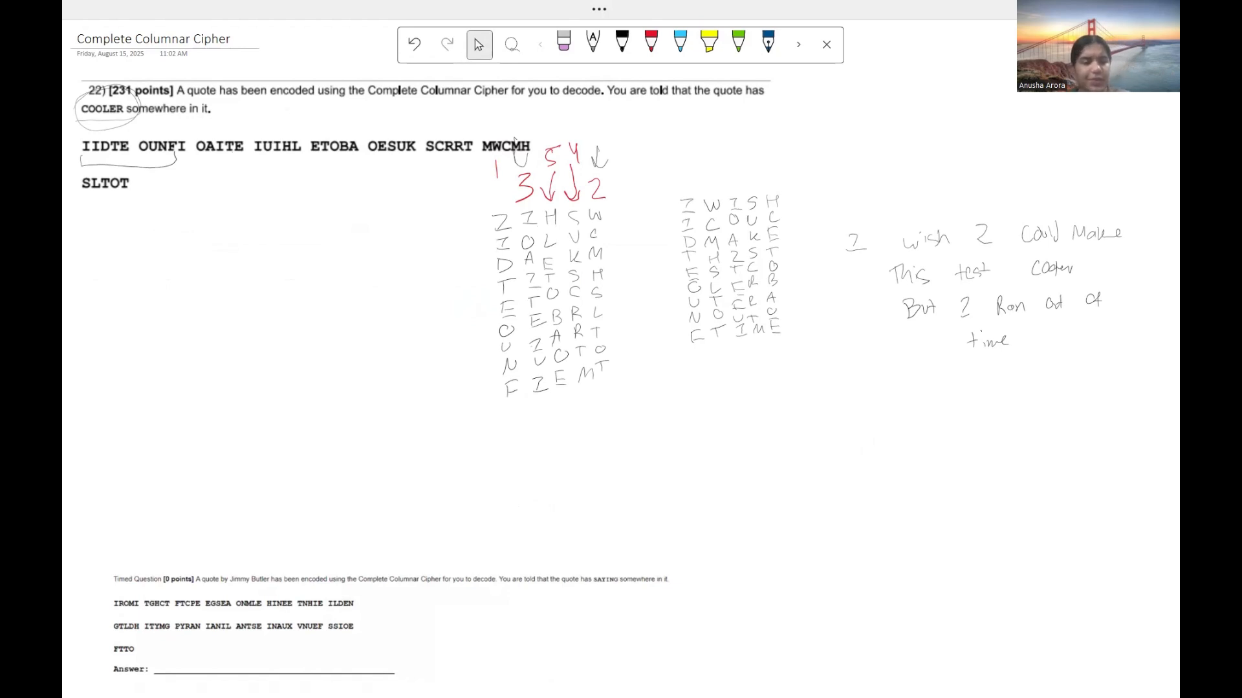
Move to the timed Jimmy Butler cipher, sketch five columns with XXX padding and circle the X in INAUX.
scroll("down", 3)
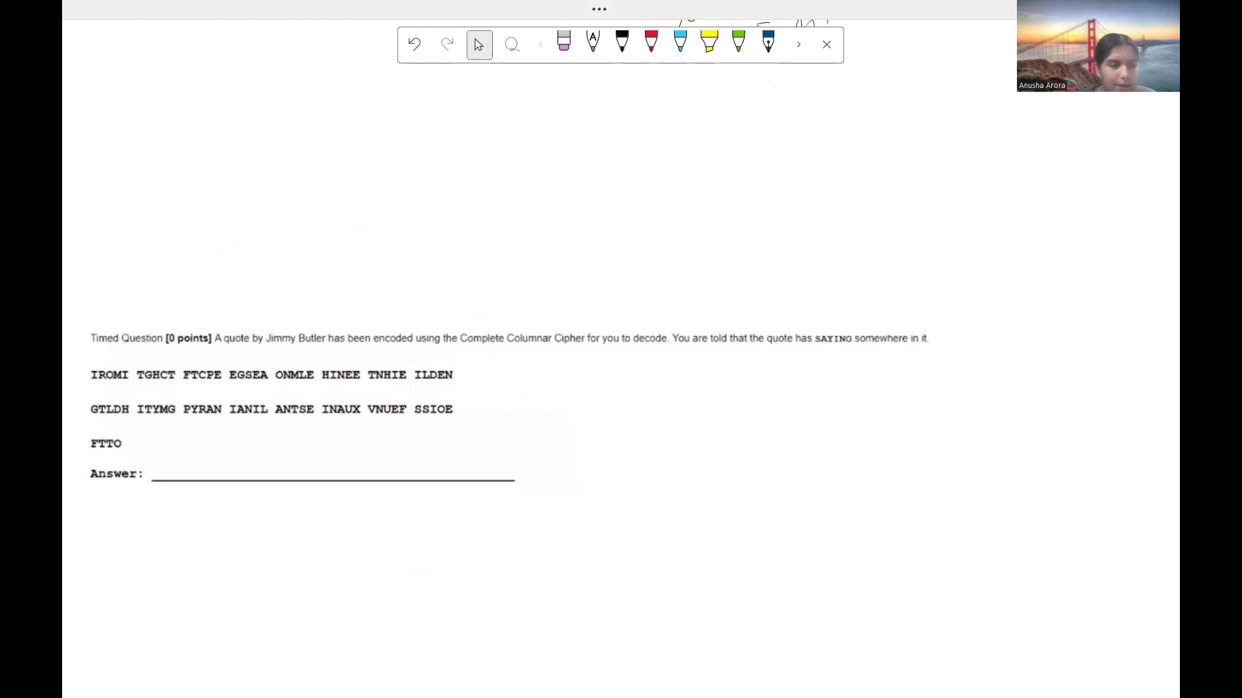
left_click(622, 42)
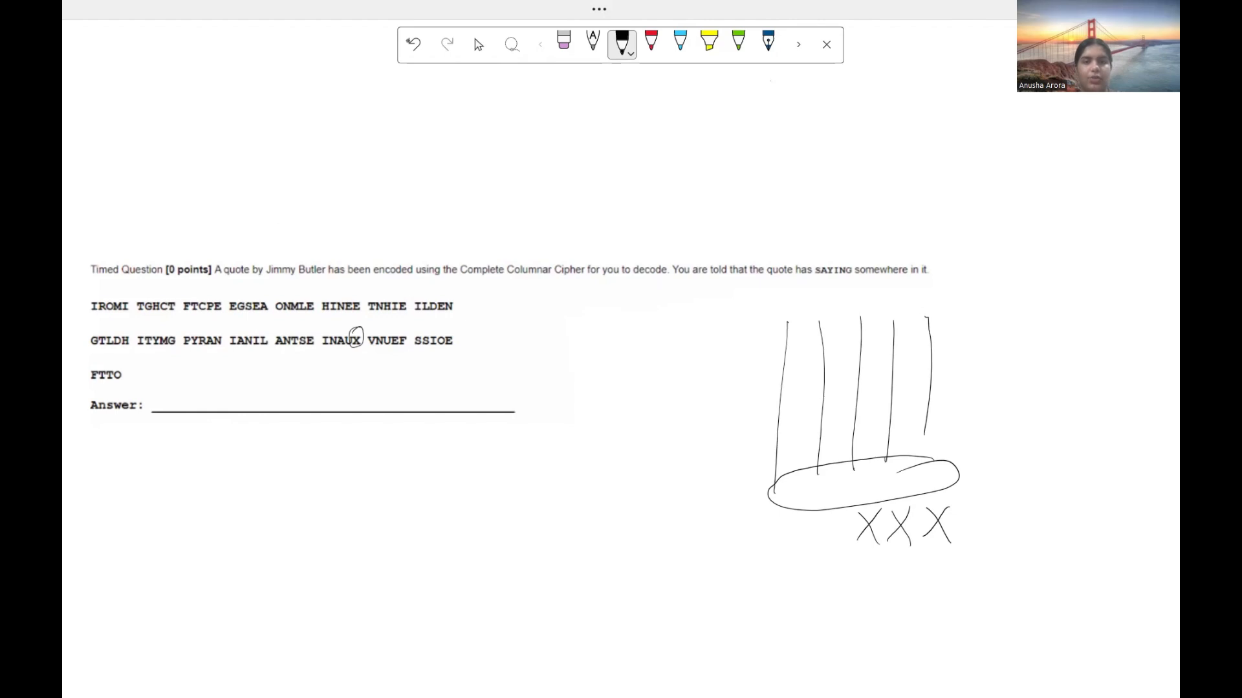
left_click(562, 44)
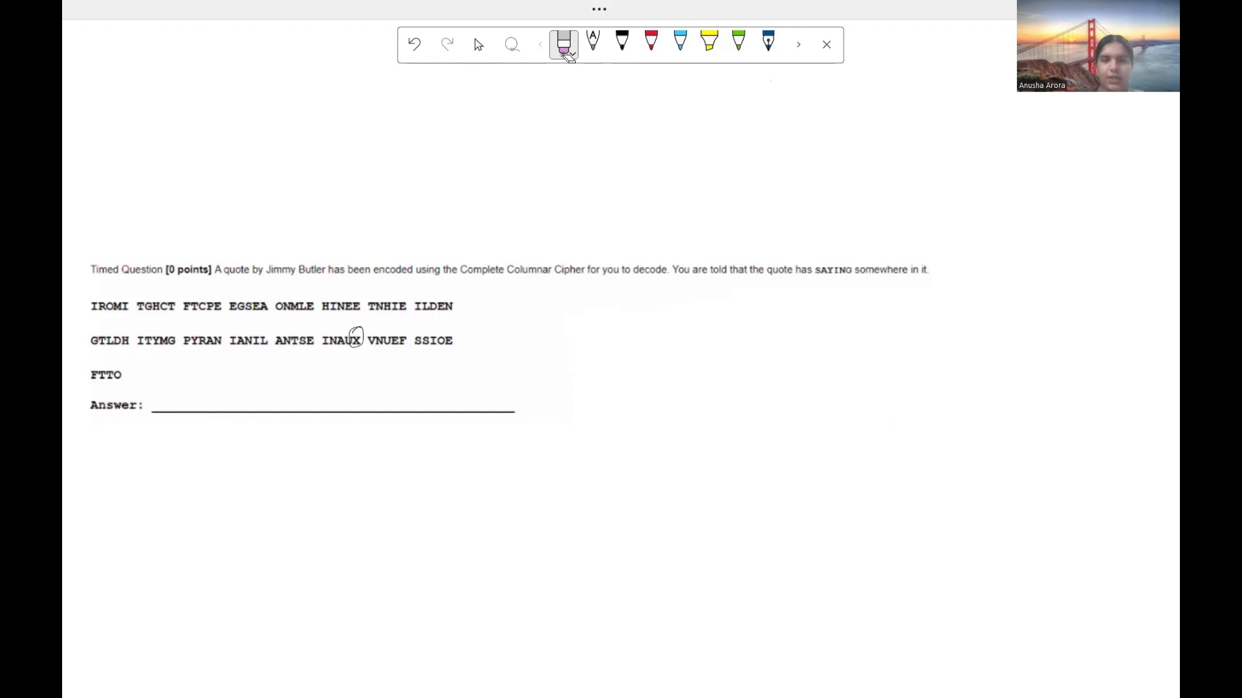
Erase the rough column sketch beside the timed cipher, keeping the circled X.
left_click(622, 44)
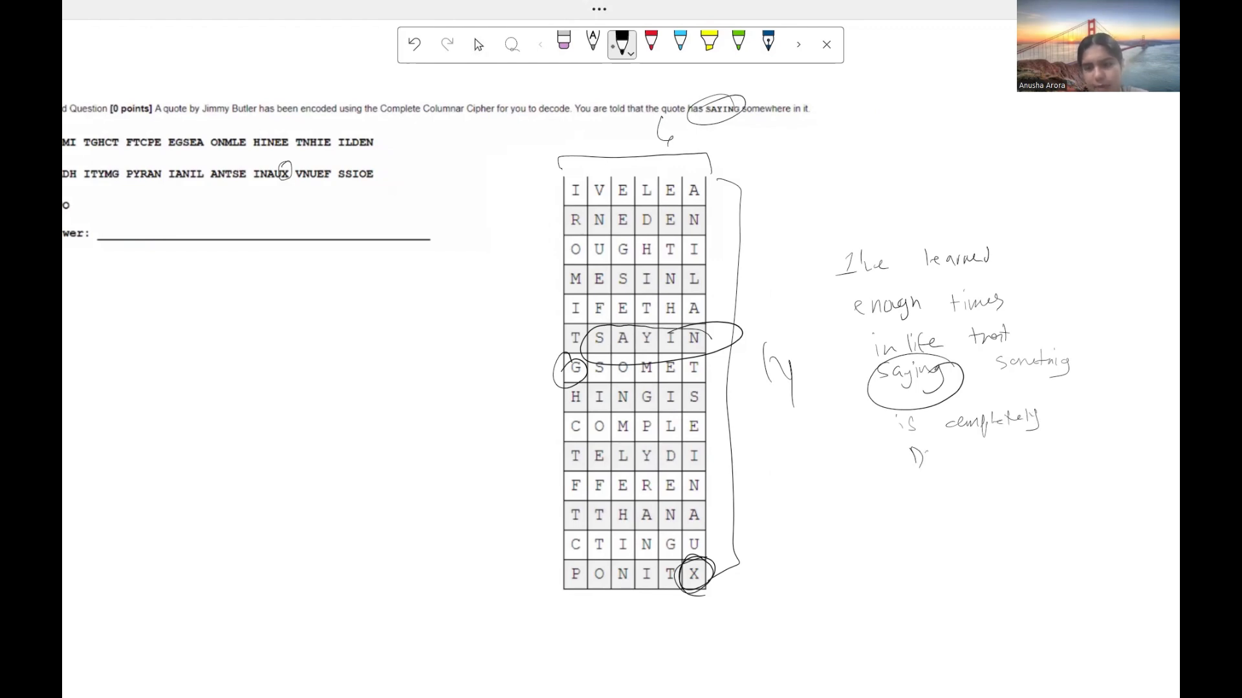
Handwrite "Different" to continue the decoded Jimmy Butler quote beside the grid.
type("Different")
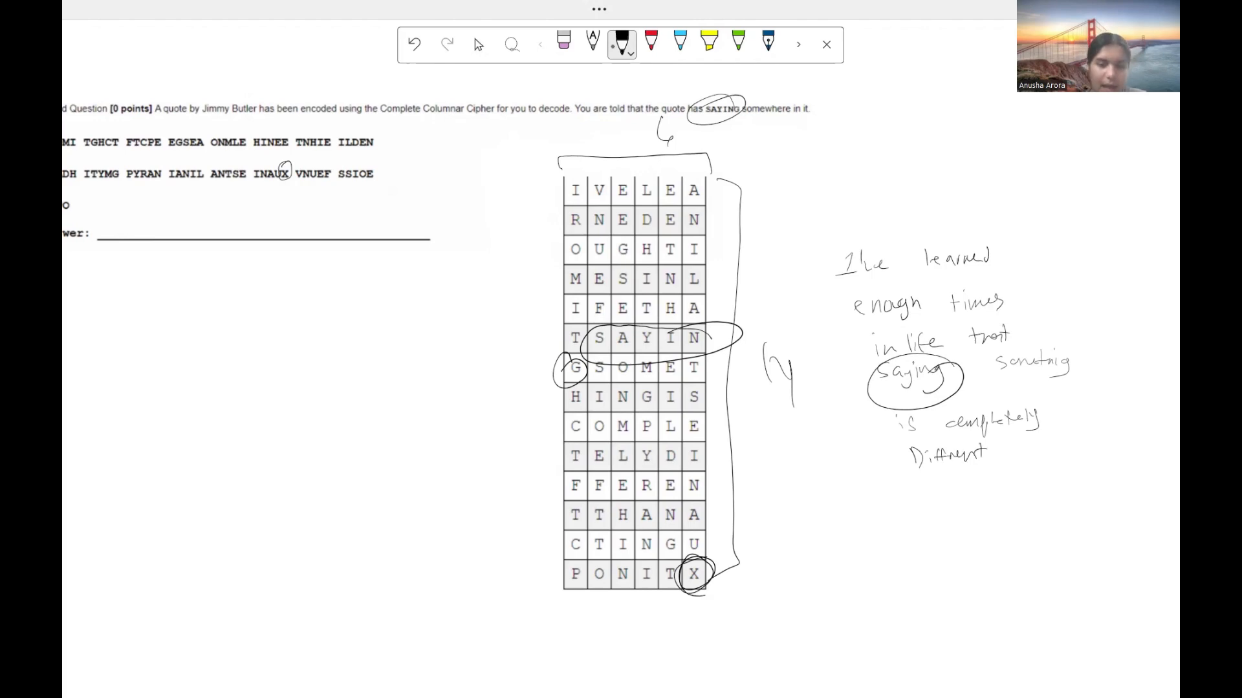
scroll("up", 3)
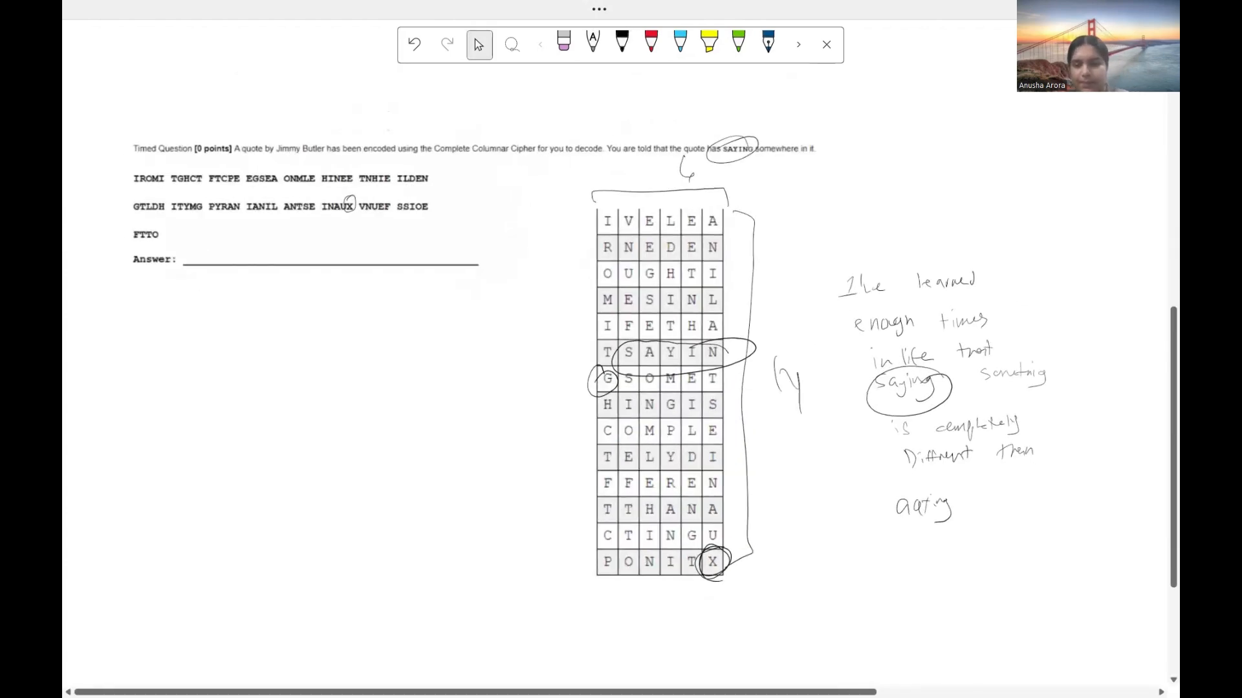
Write the final word "point" in black ink, then scroll back to the COOLER cipher.
scroll("up", 3)
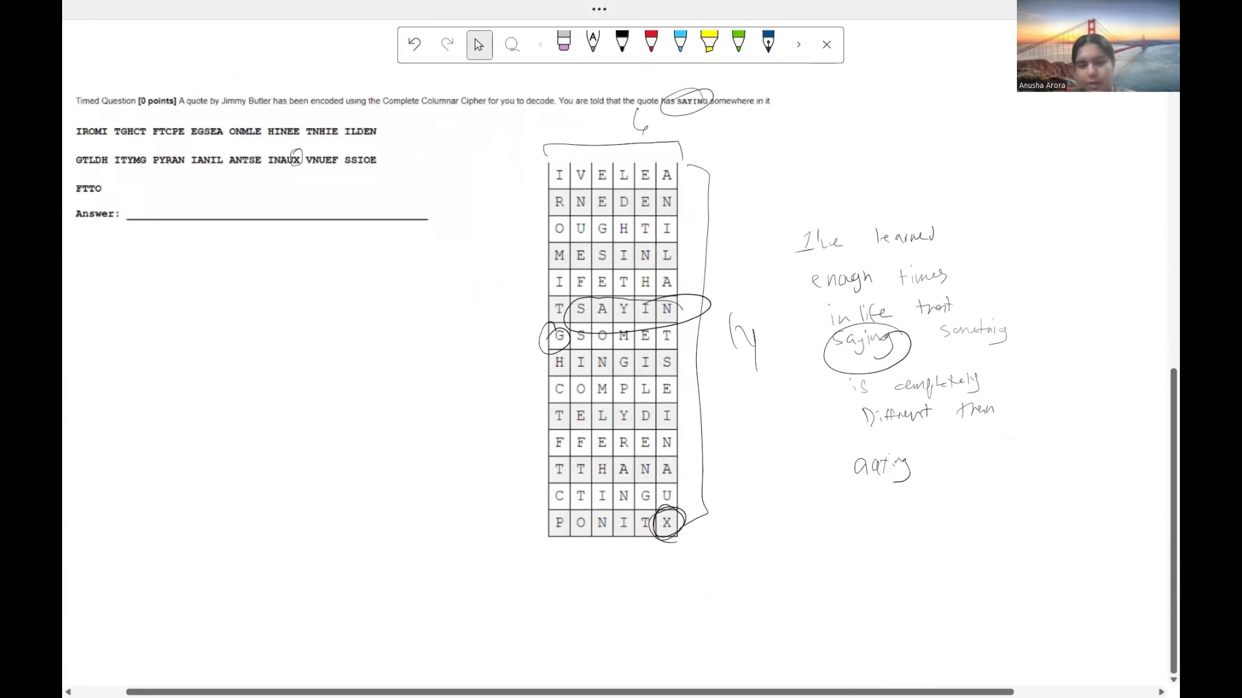
left_click(622, 43)
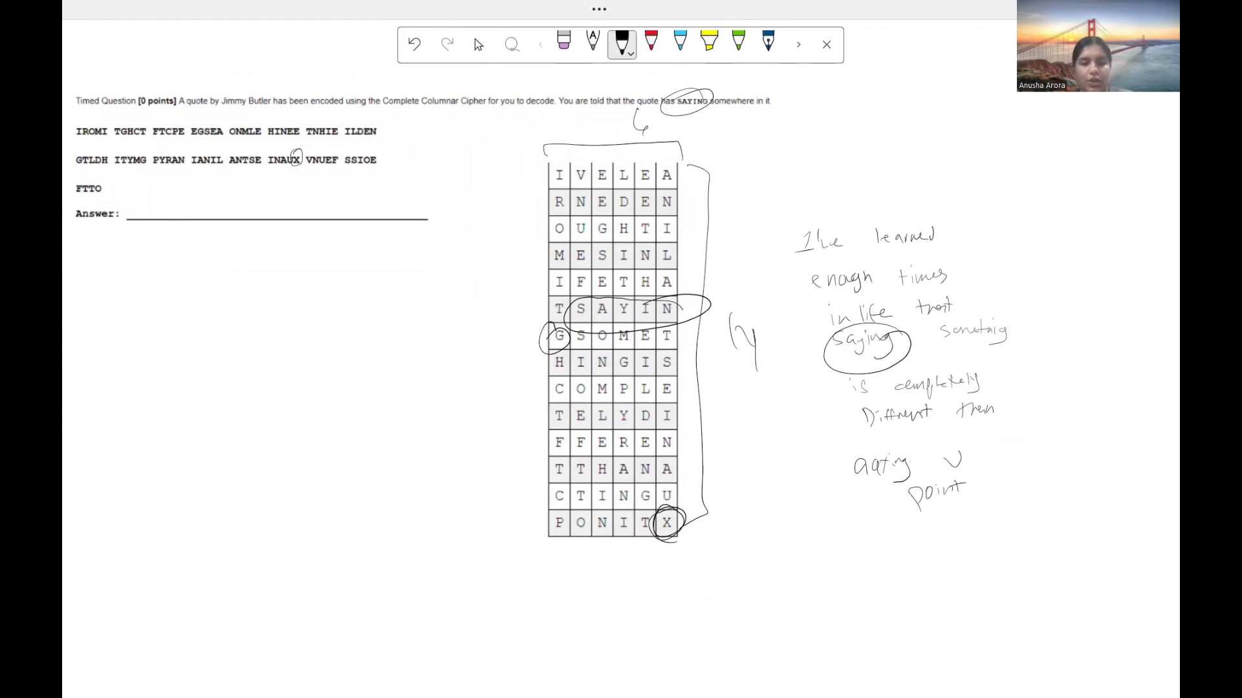
left_click(479, 44)
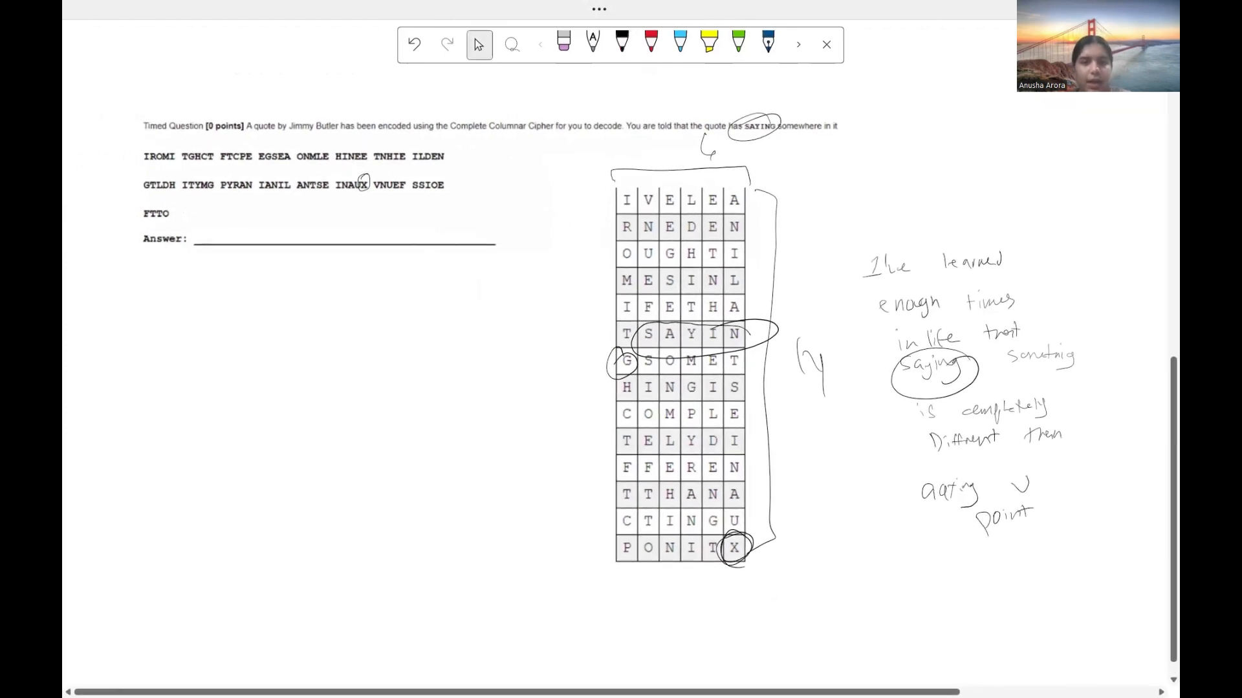
scroll("up", 3)
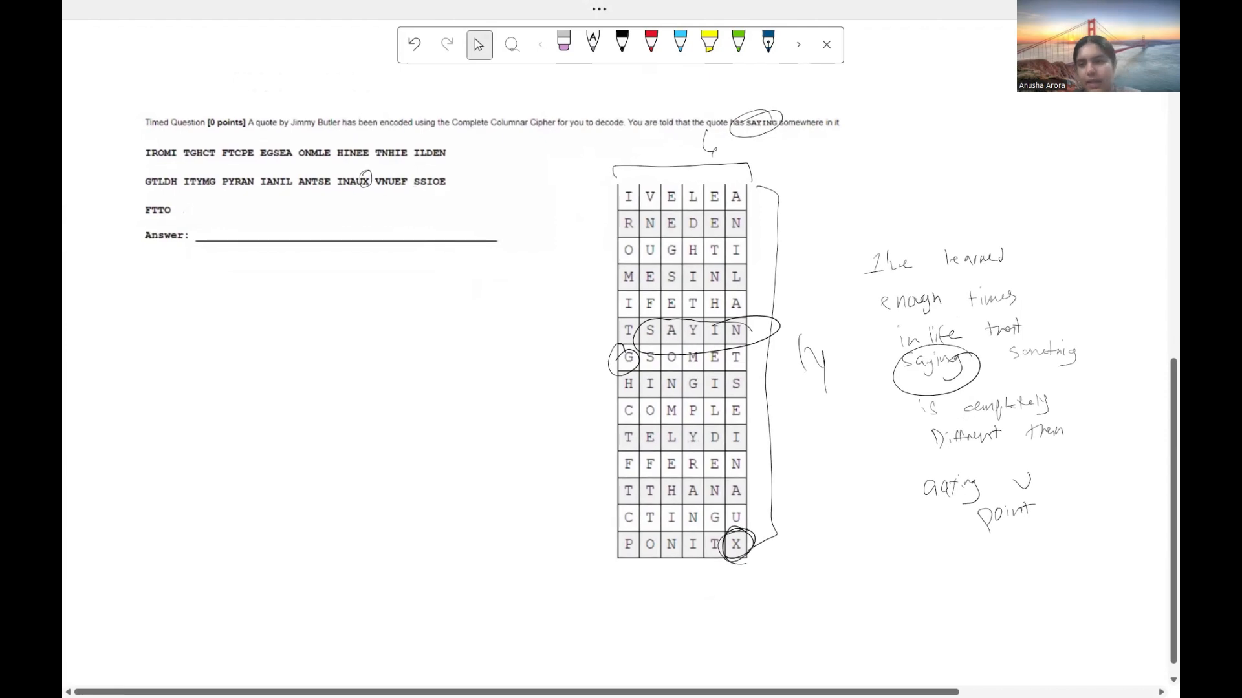
left_click(622, 42)
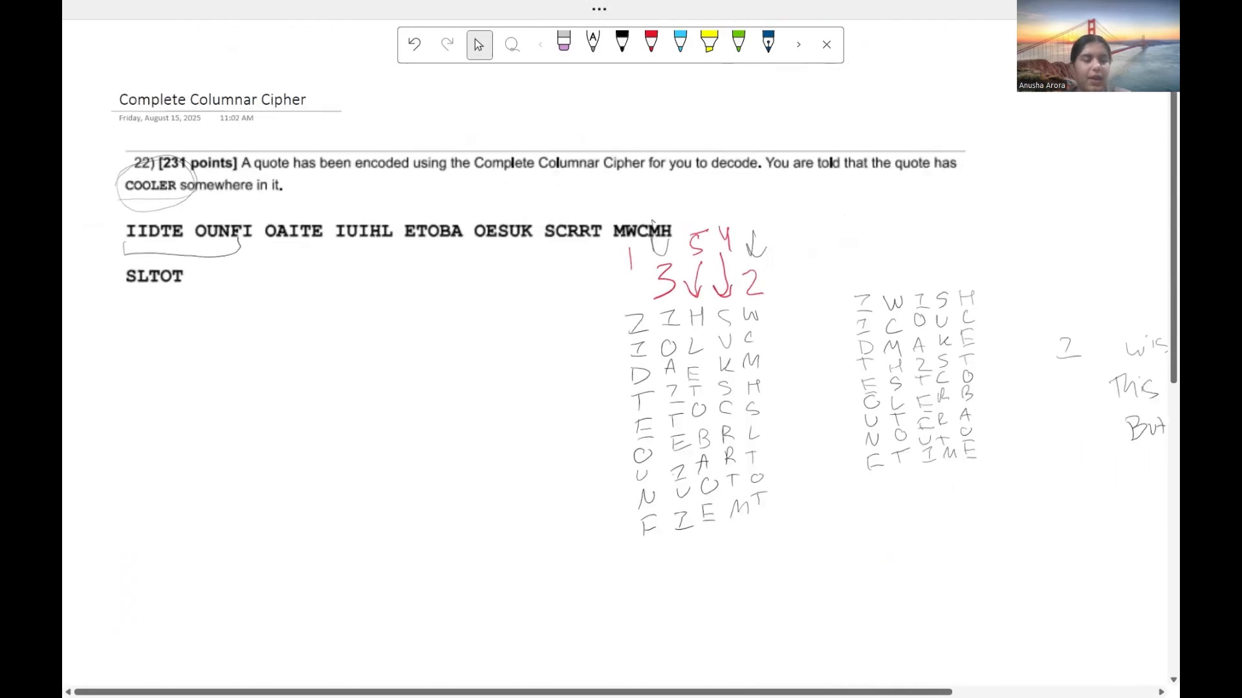
scroll("down", 3)
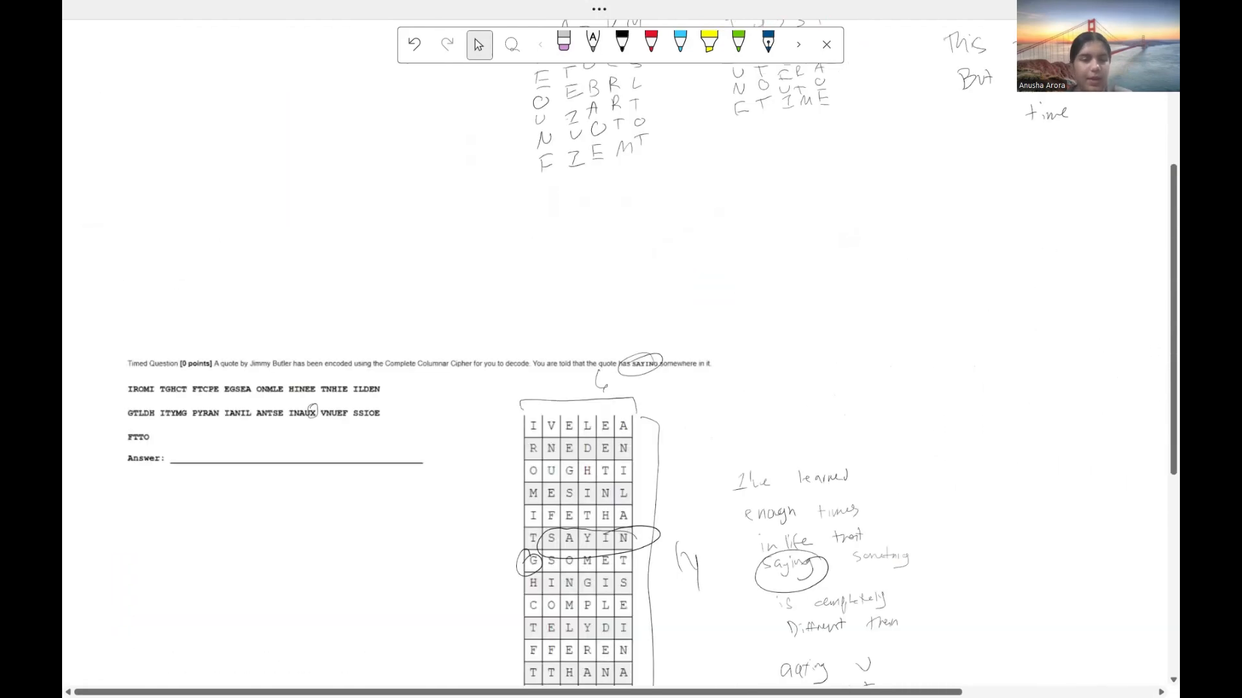